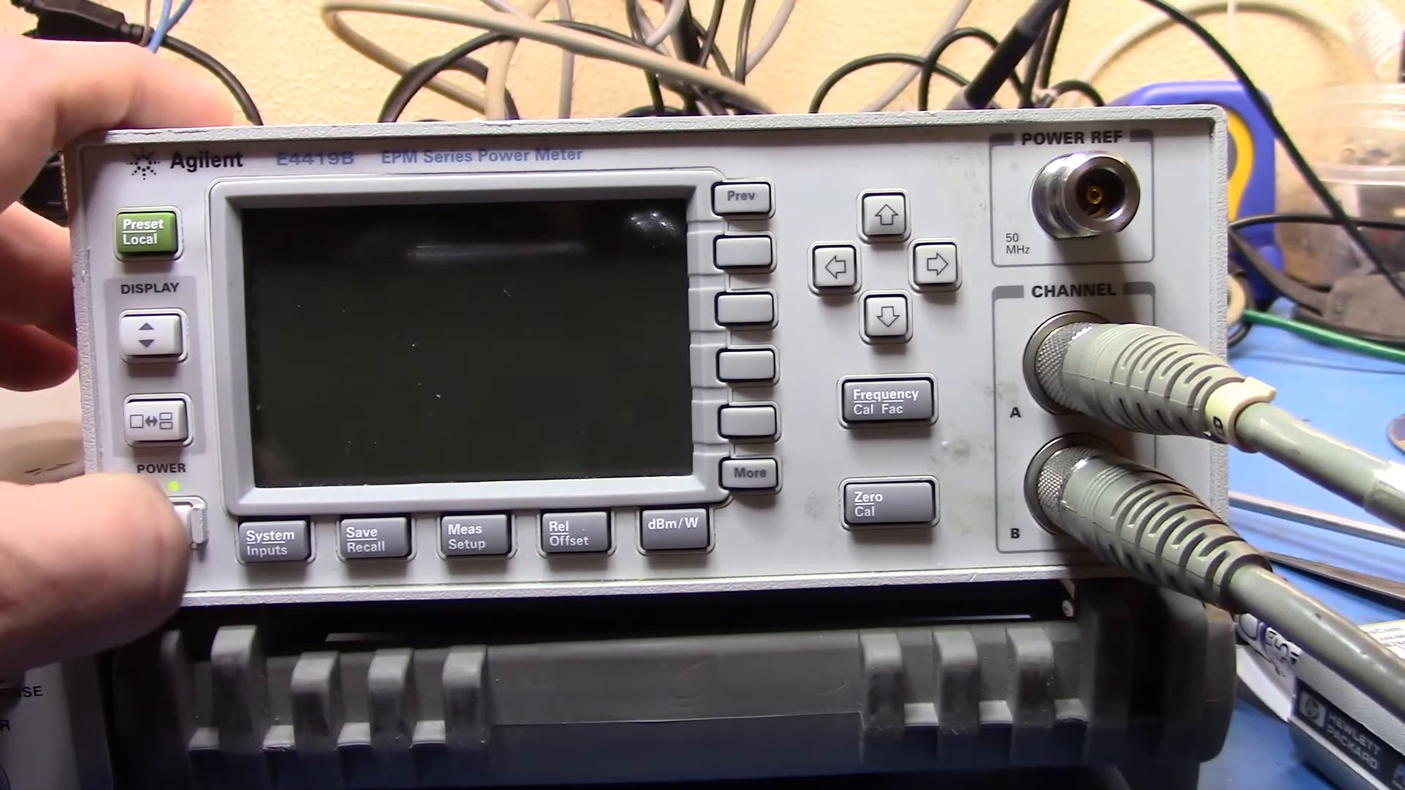
left_click(157, 527)
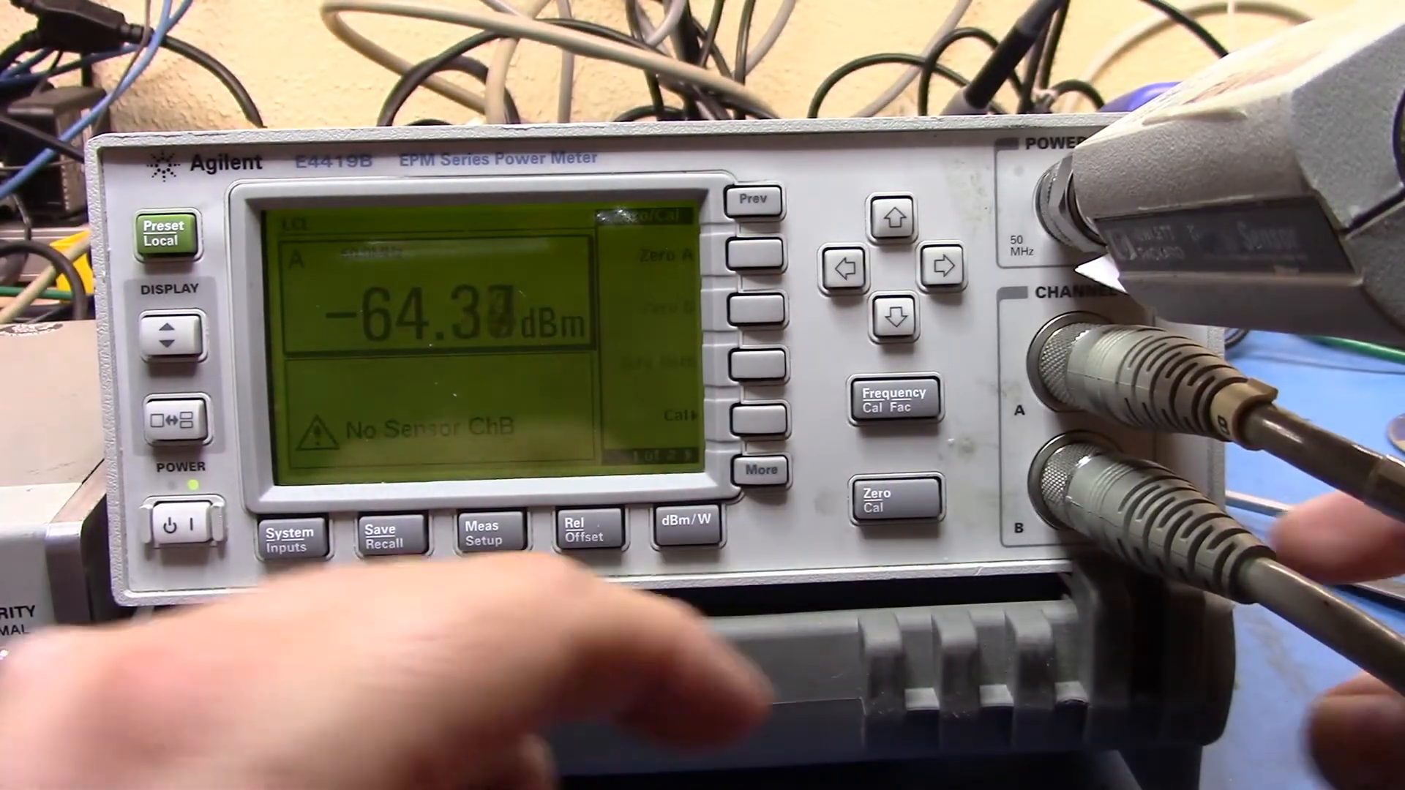
left_click(753, 253)
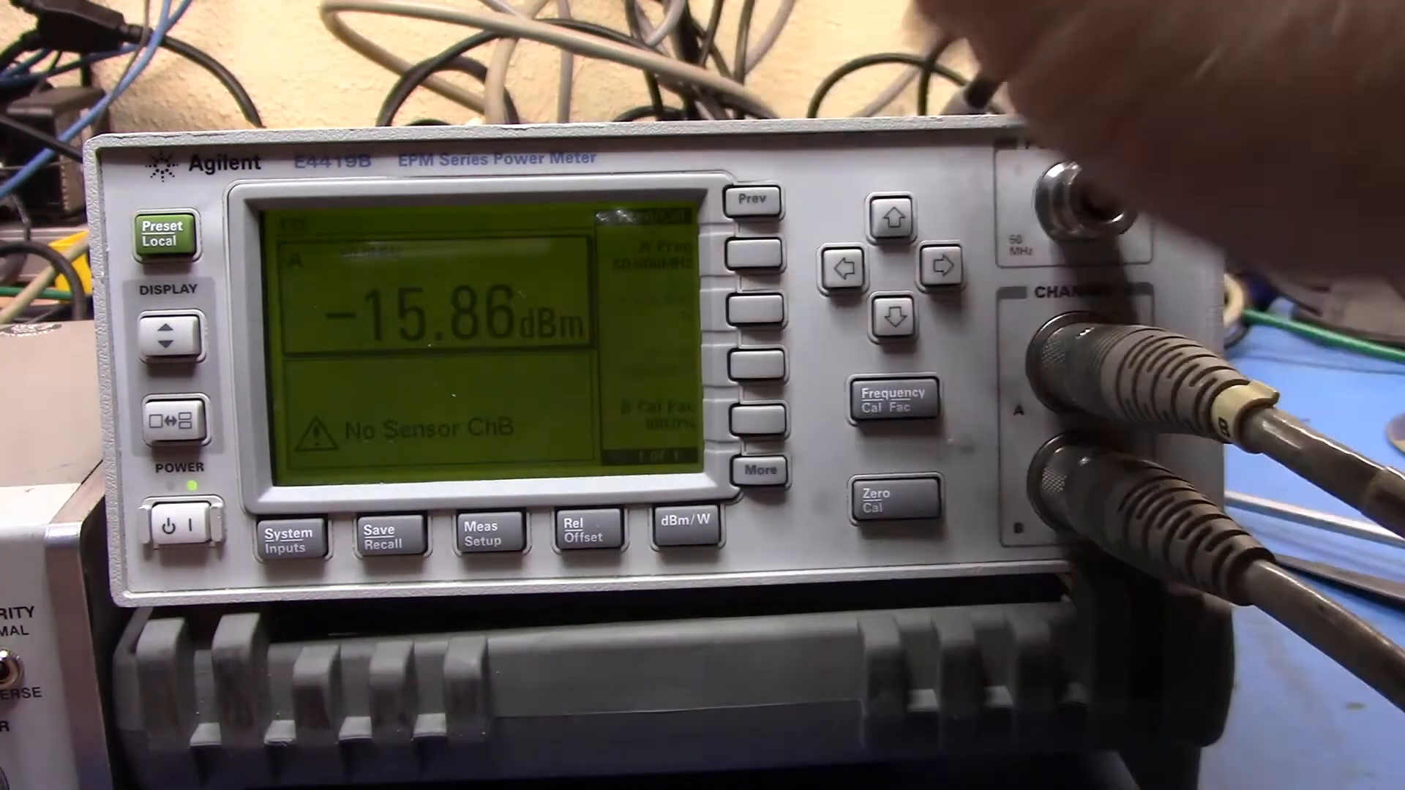
left_click(893, 401)
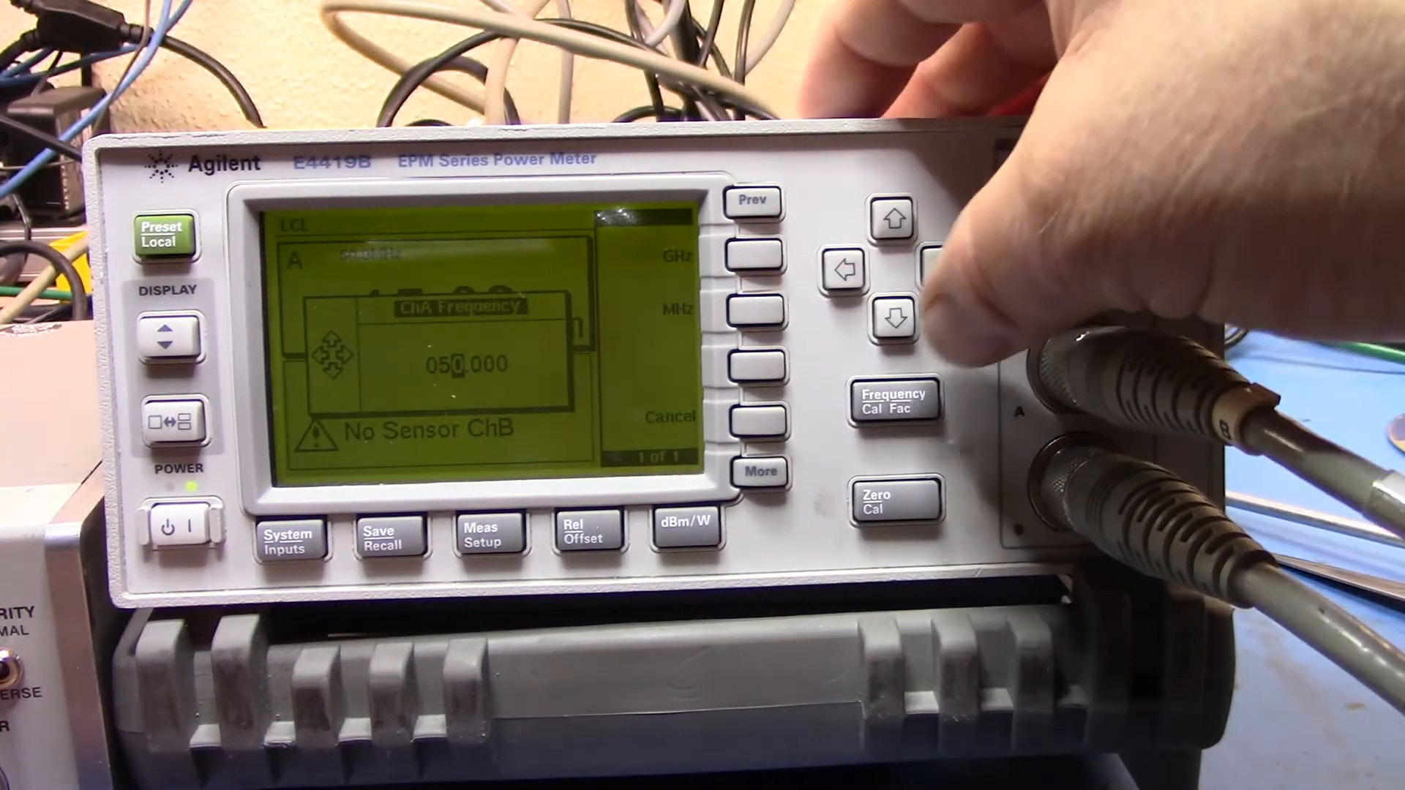
left_click(843, 269)
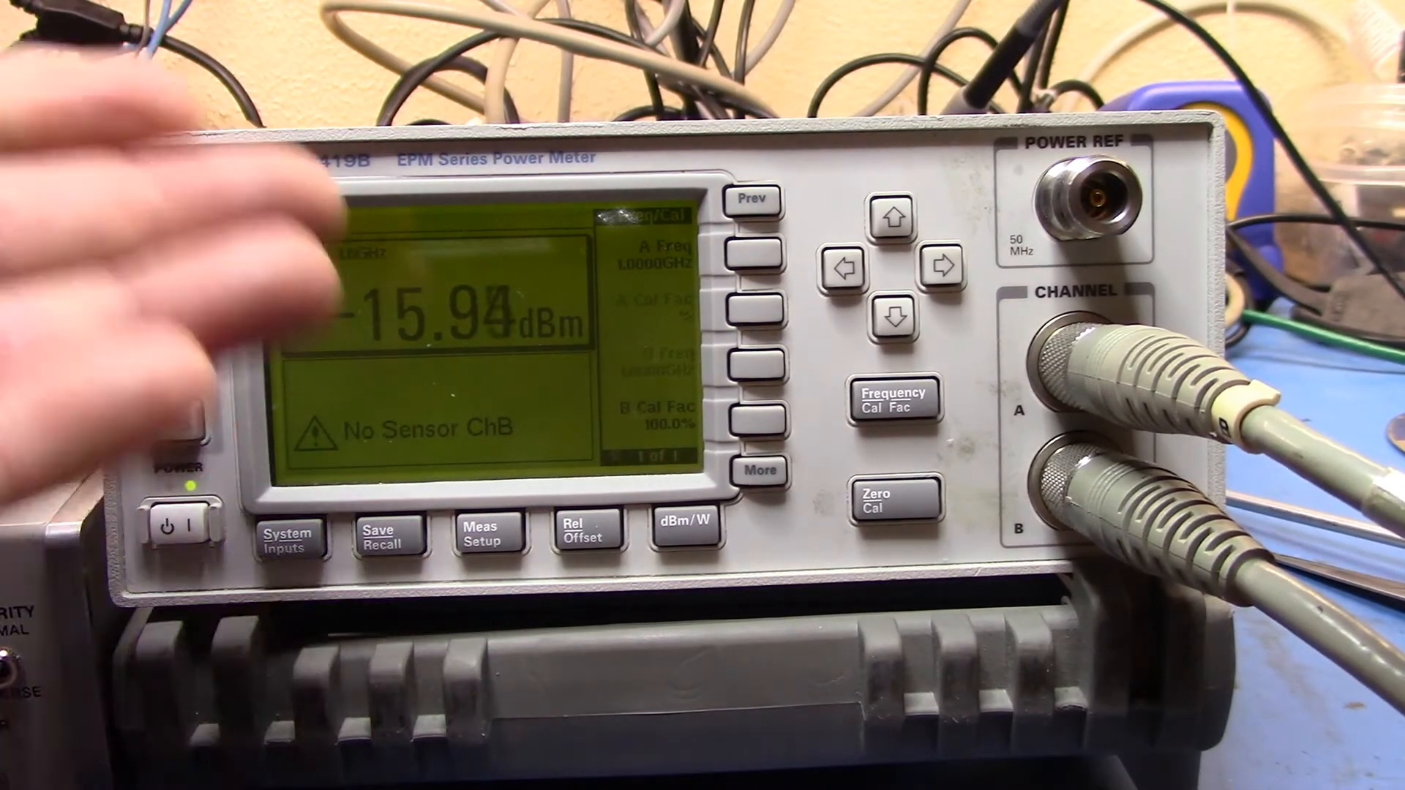
mouse_move(165, 237)
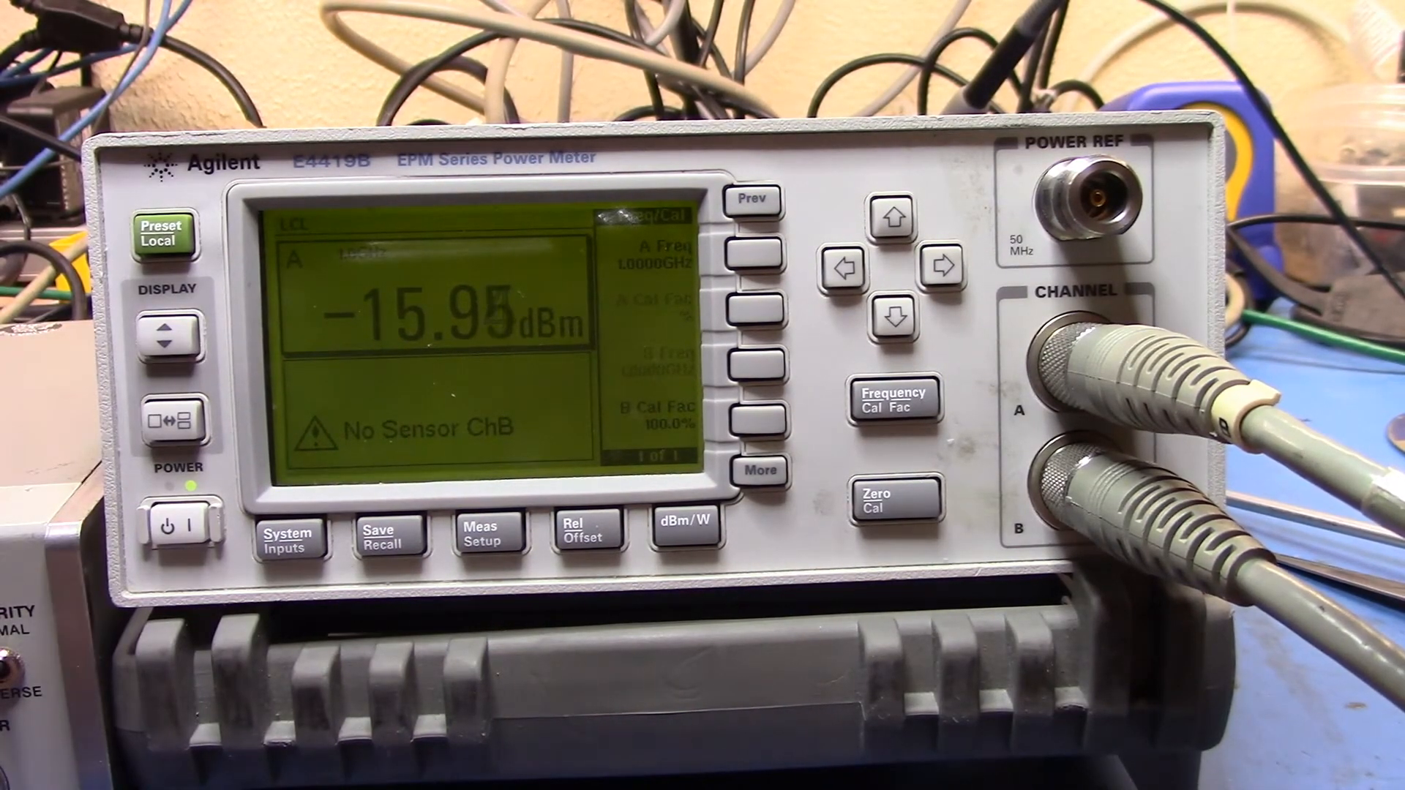